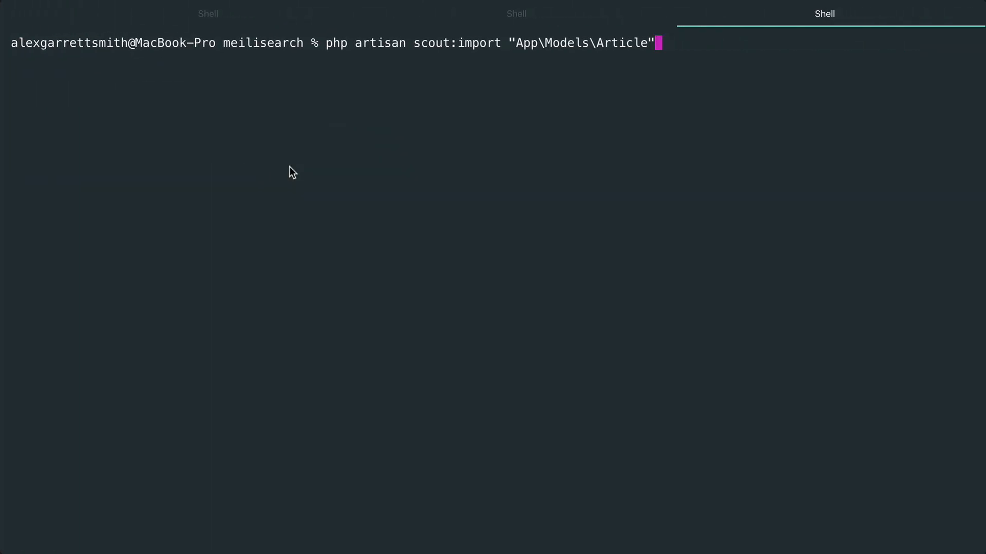
# - Run php artisan scout:import "App\Models\Article" to index every Article record
pyautogui.doubleClick(456, 43)
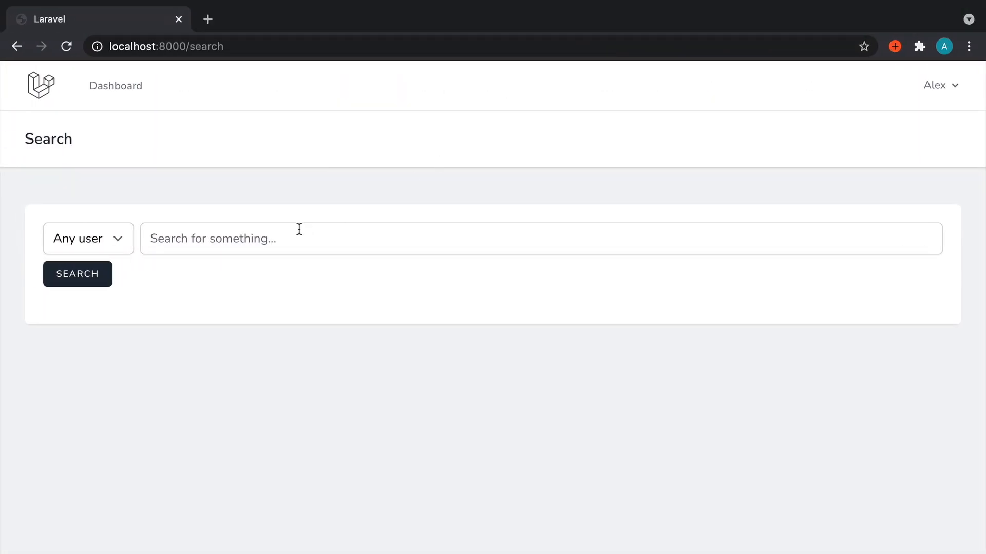
pyautogui.click(77, 274)
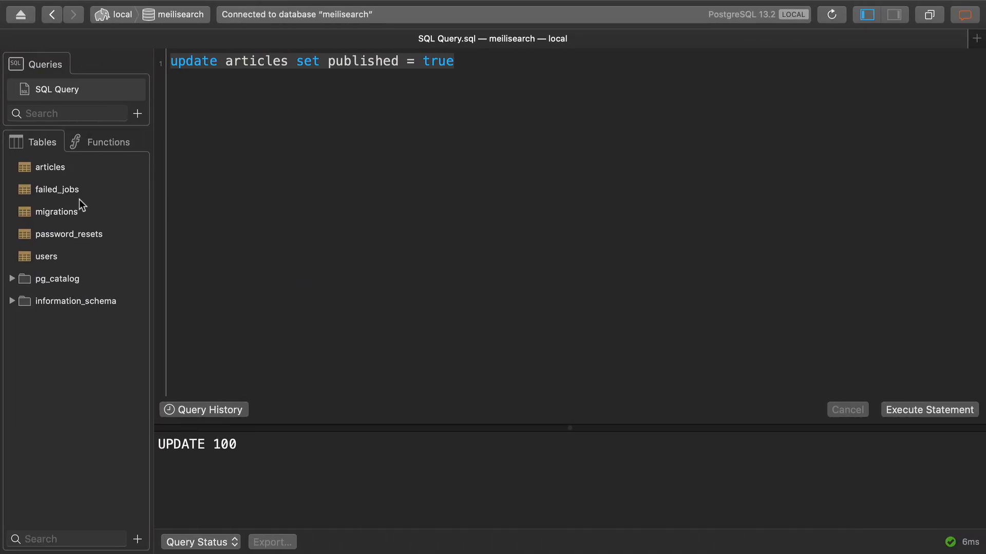
# - In the articles table, edit article 64's title cell to read New title
pyautogui.click(50, 167)
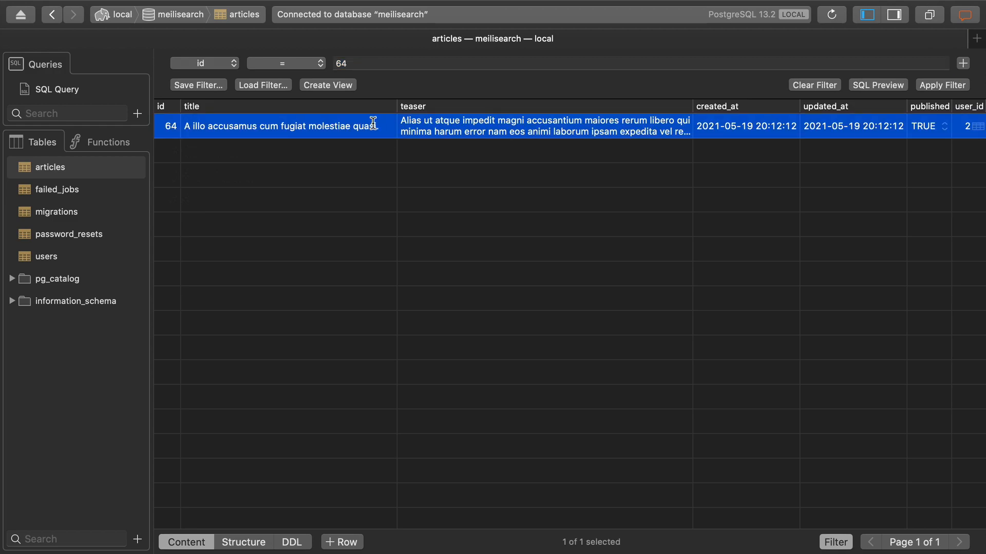
pyautogui.doubleClick(279, 125)
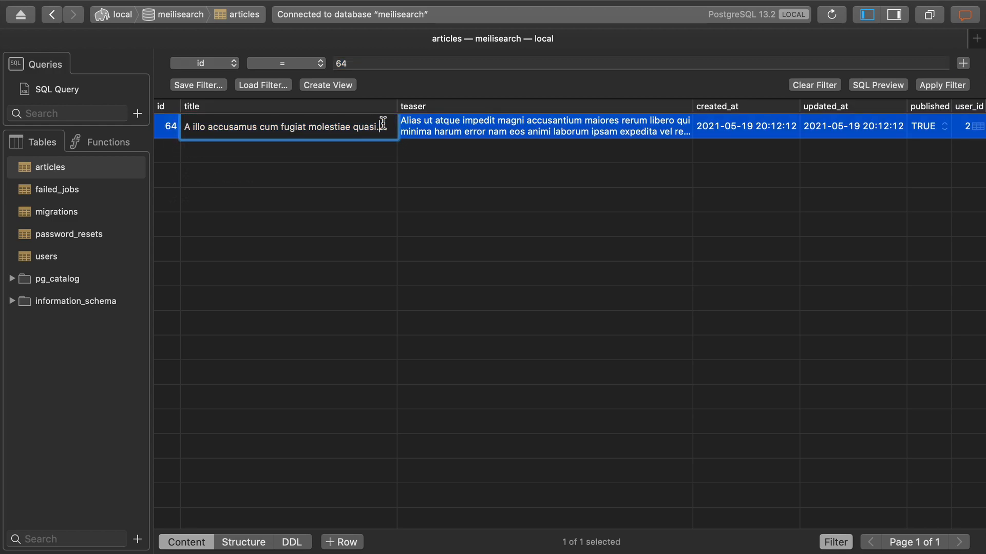
pyautogui.write('New title')
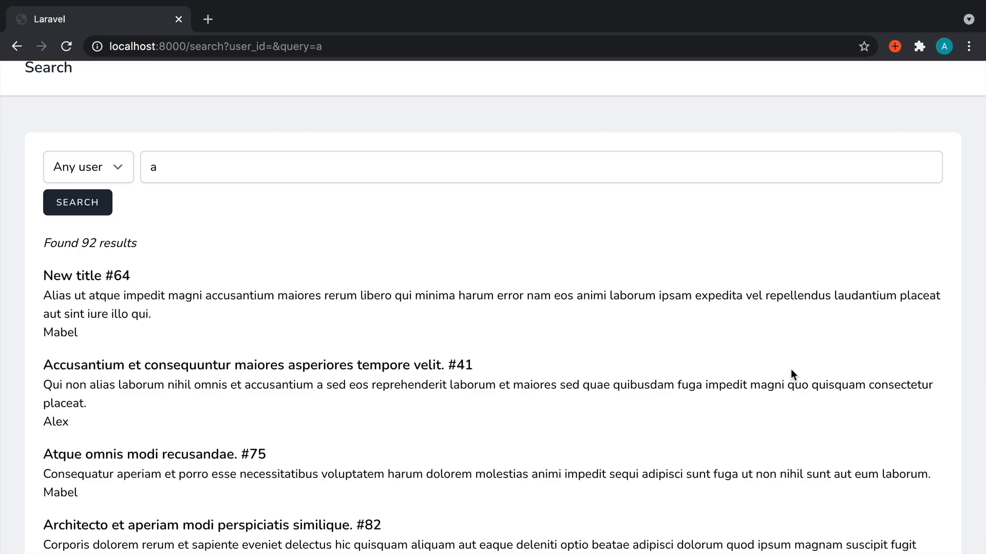
pyautogui.moveTo(245, 114)
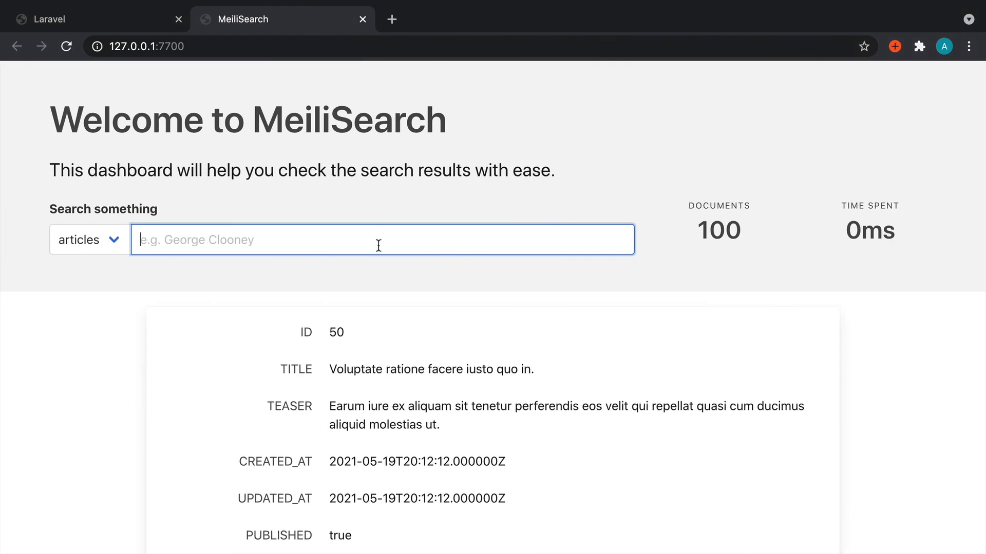
# - Search 64 in the articles index and inspect the returned document with its old title
pyautogui.write('64')
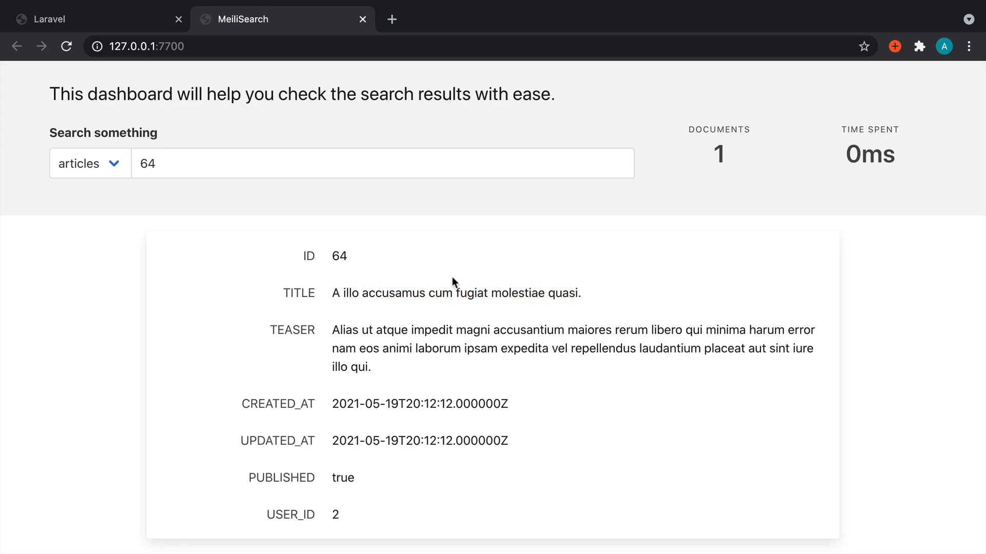
pyautogui.doubleClick(340, 256)
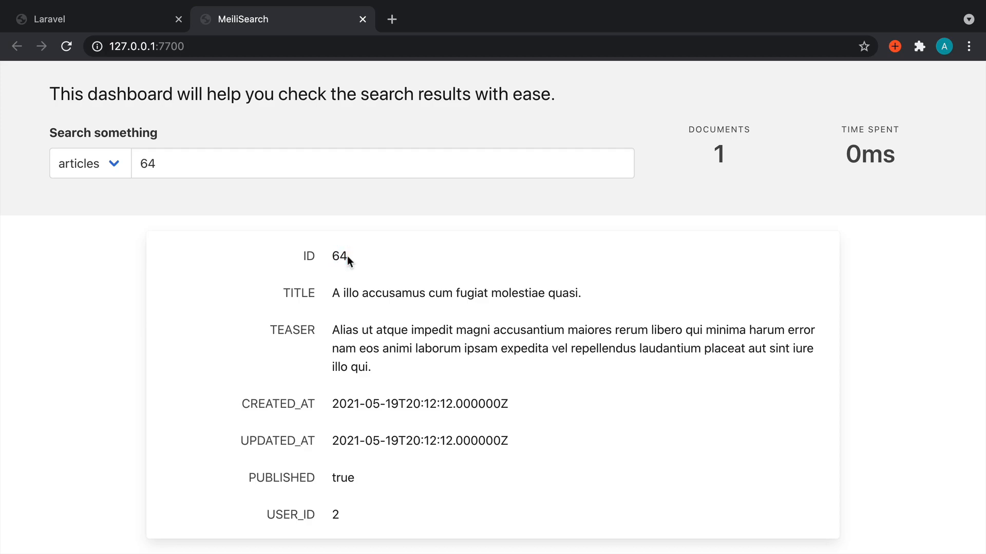
pyautogui.moveTo(156, 33)
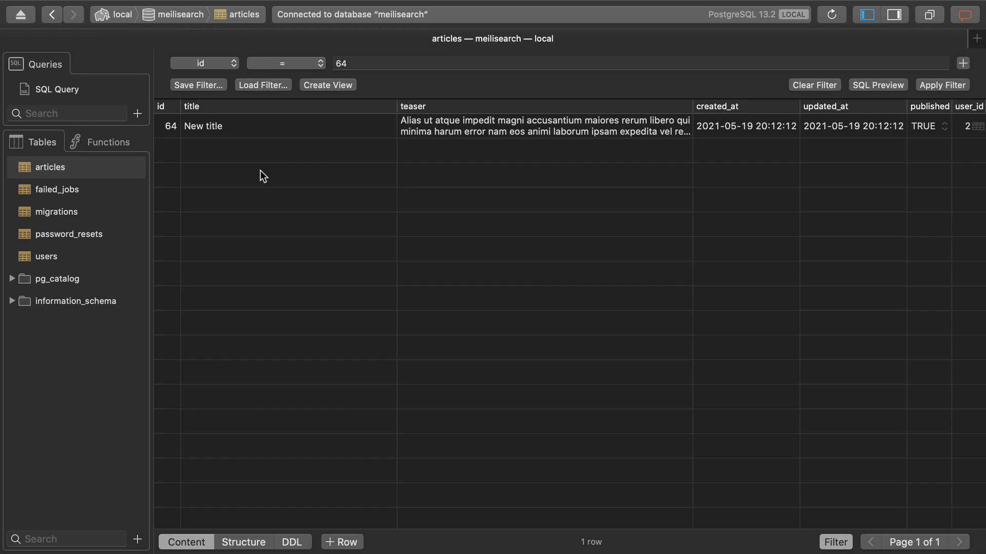
pyautogui.moveTo(299, 202)
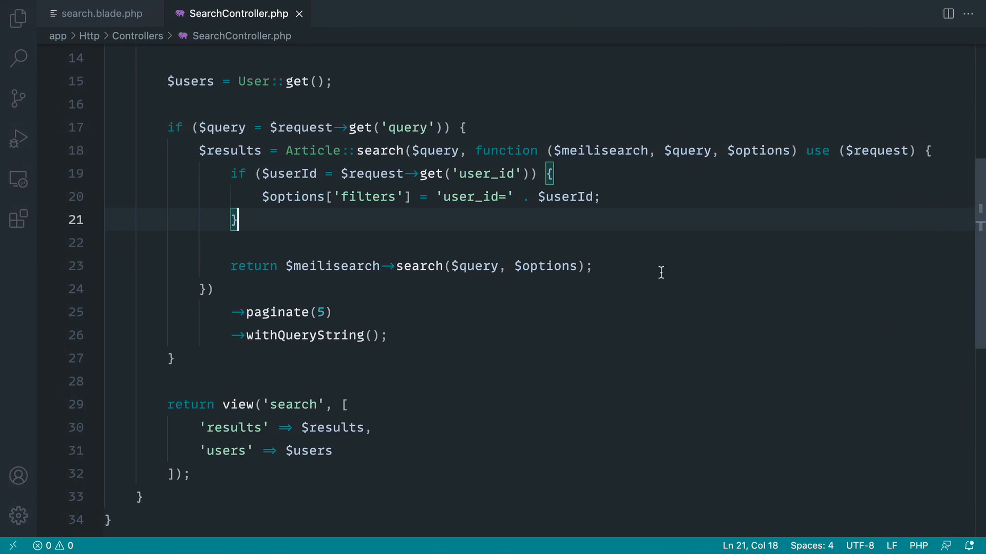
# - In routes/web.php, start a new Route::get('/update') definition
pyautogui.write('routes/we')
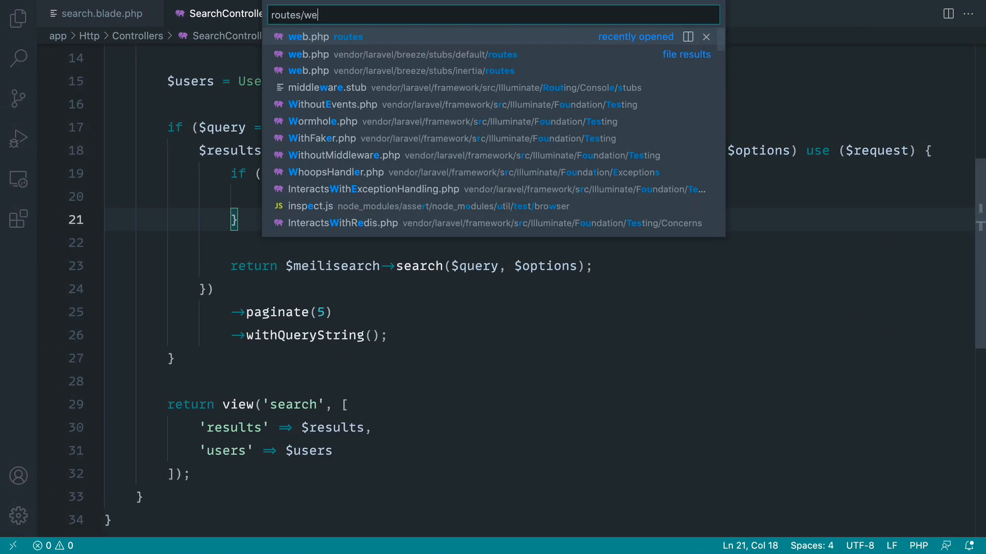
pyautogui.click(309, 37)
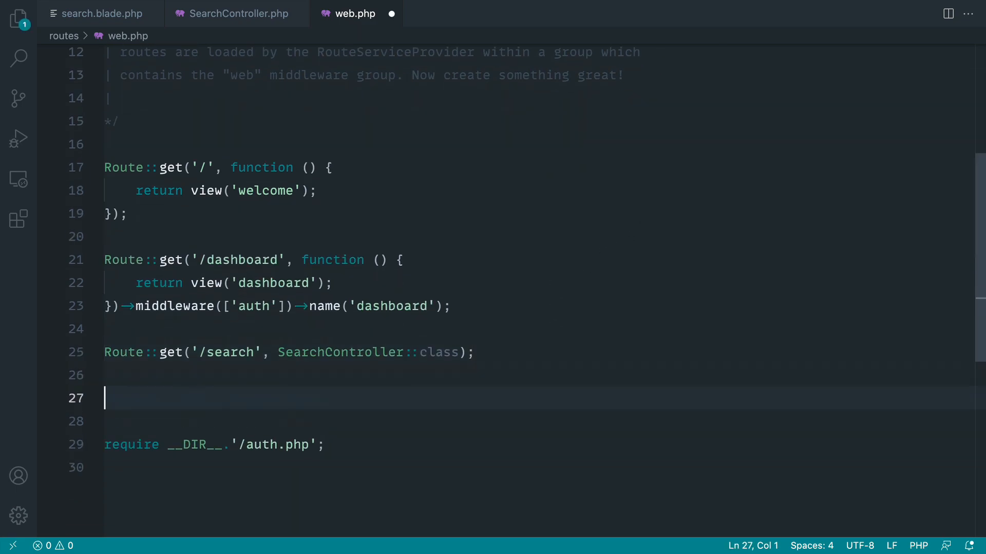
pyautogui.write('Route::get(')
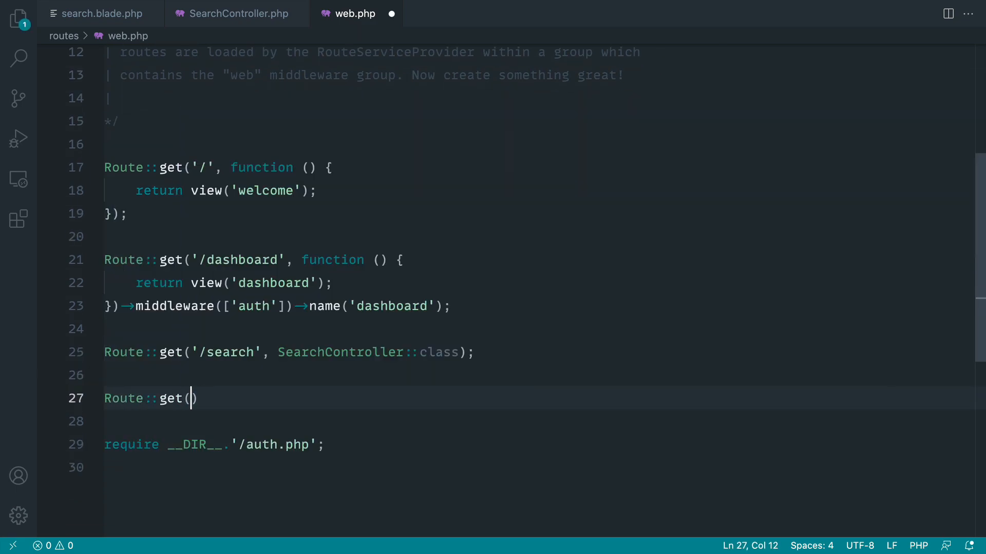
pyautogui.write("'/u'")
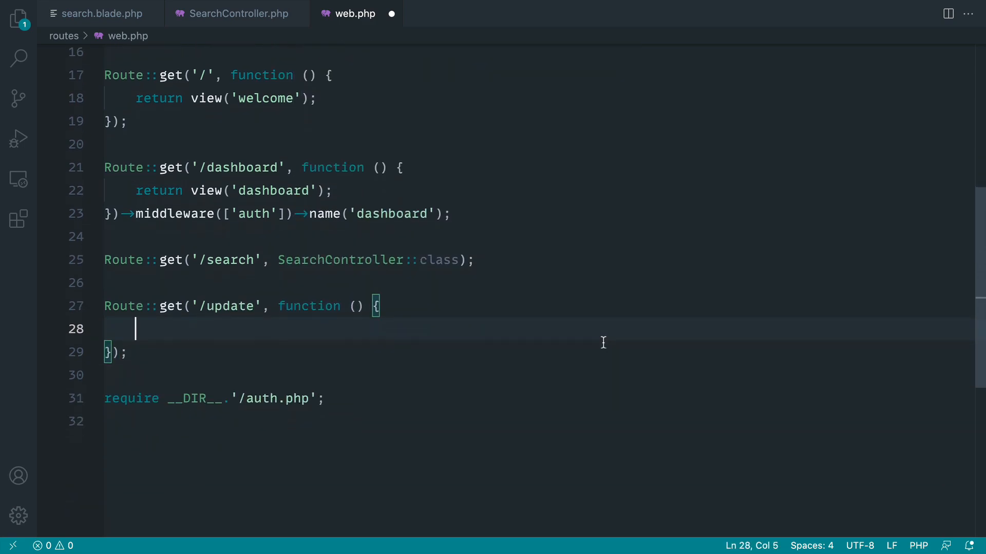
# - Have the route call Article::find(64)->update(['title' => 'A new title!'])
pyautogui.write('Article::fi')
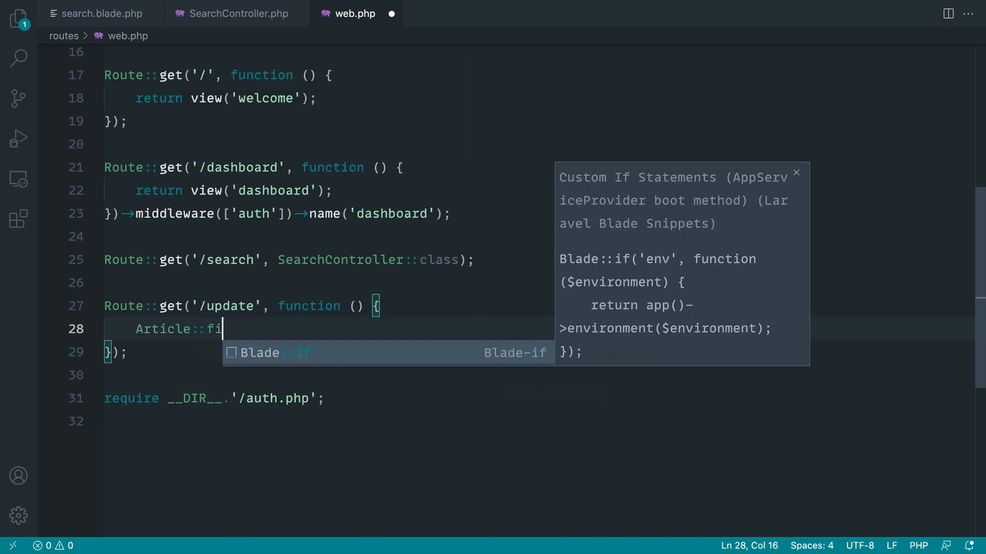
pyautogui.write('nd(64);')
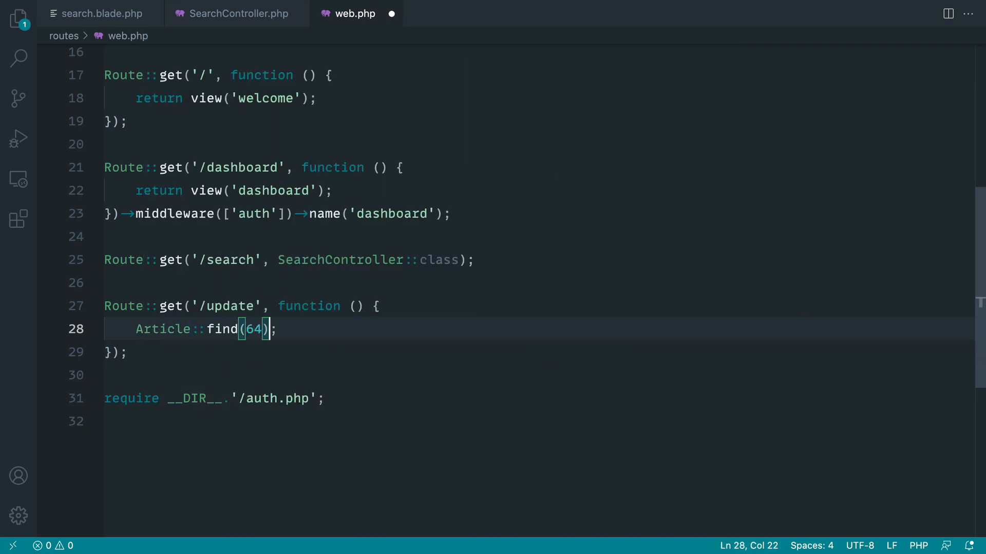
pyautogui.write('->update()')
pyautogui.write("'r")
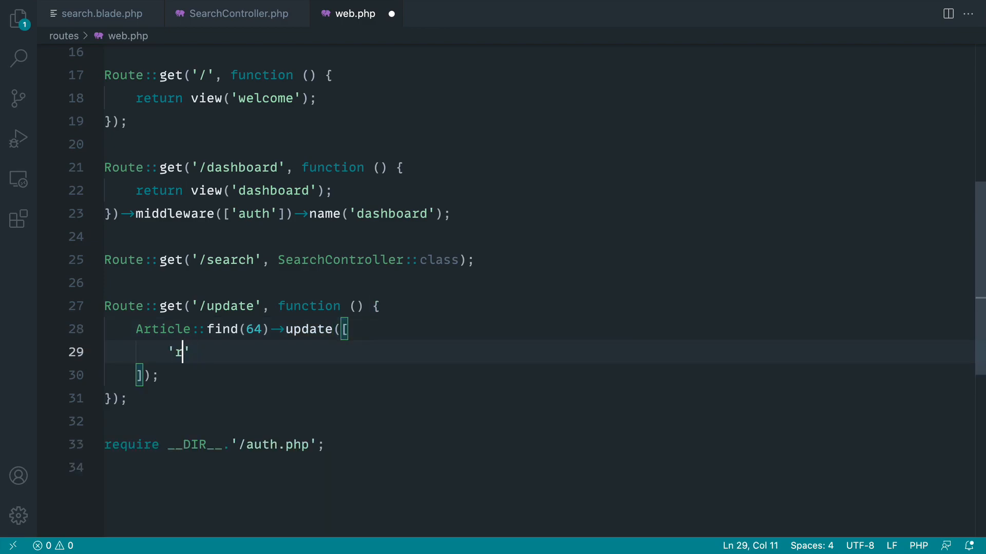
pyautogui.write("itle' => 'A new '")
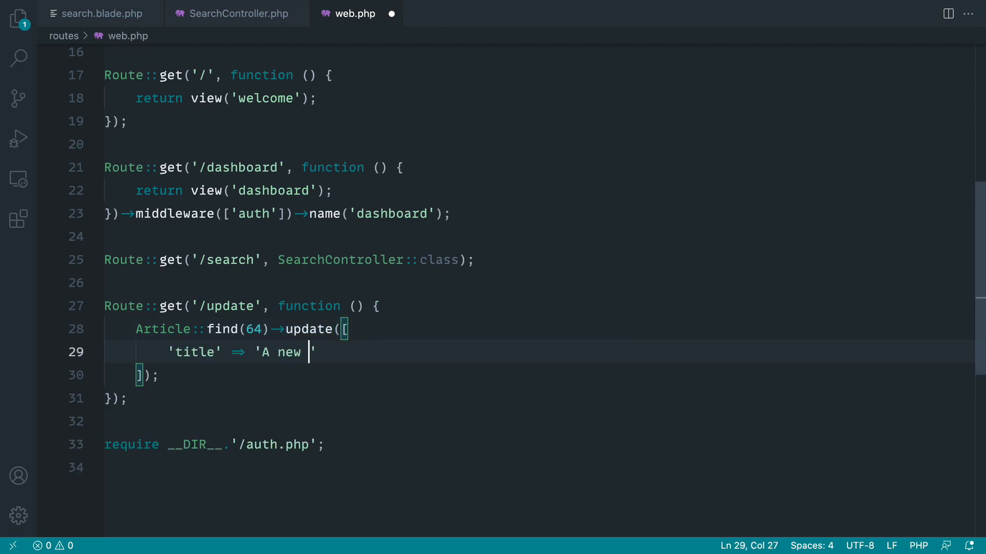
pyautogui.write("title!'")
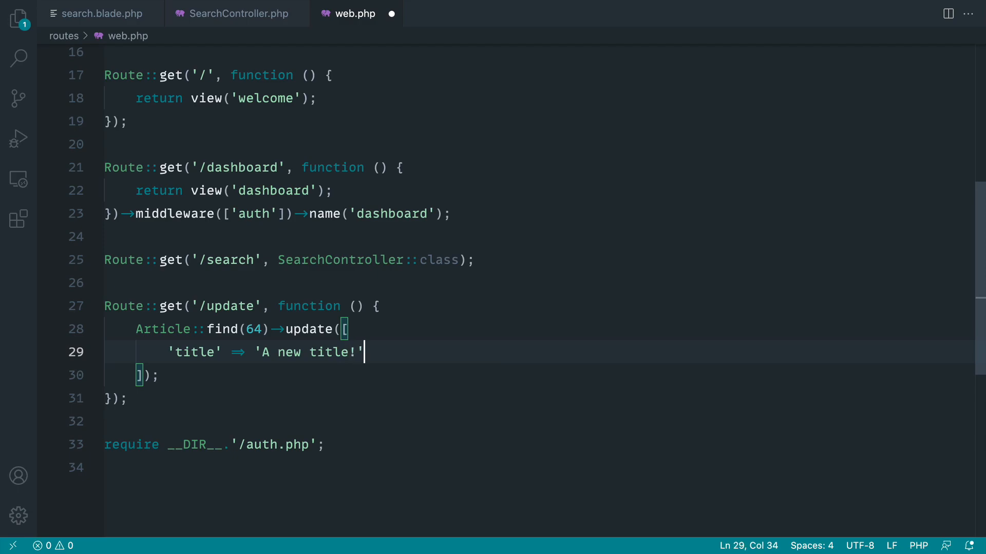
# - Import the Article class into web.php via the code actions menu
pyautogui.rightClick(189, 326)
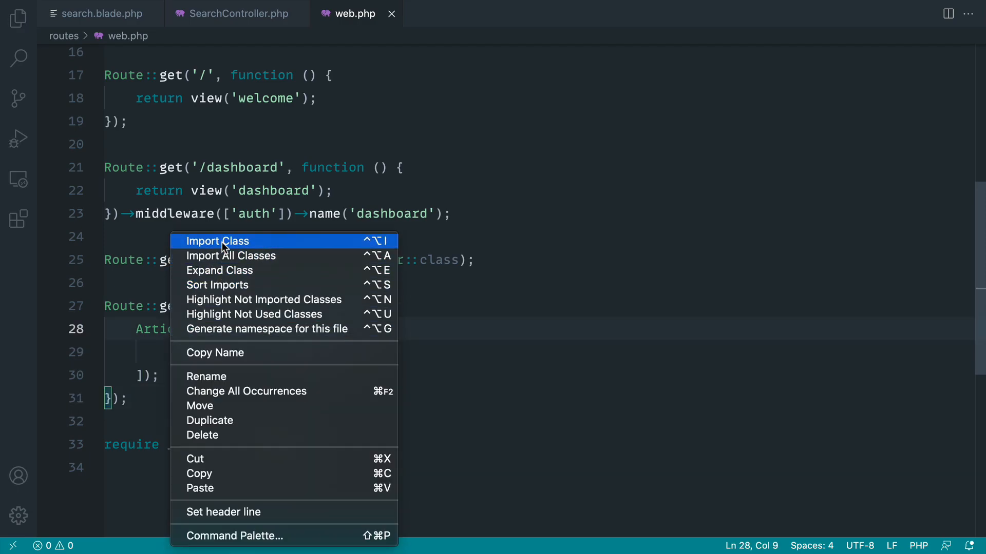
pyautogui.click(216, 241)
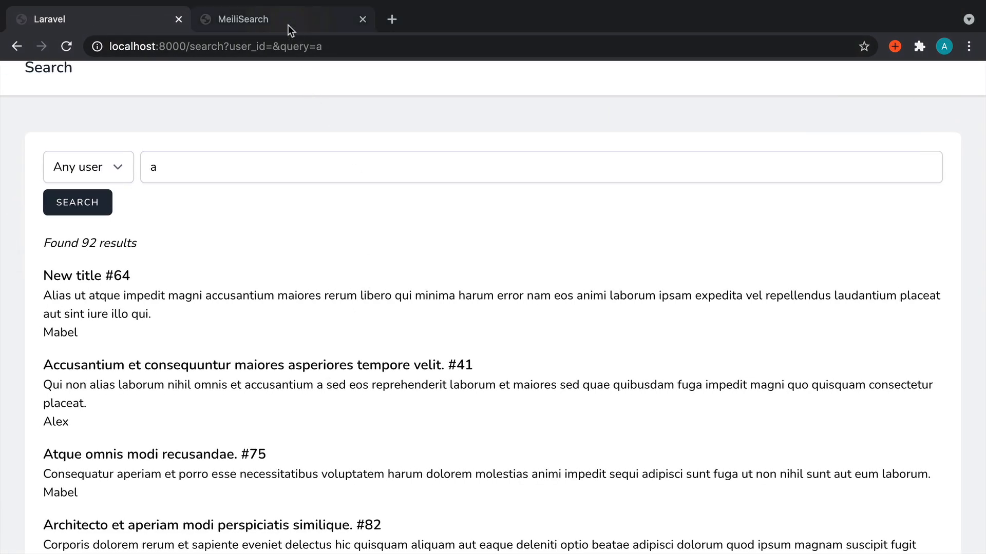
# - After the mass assignment error on /update, add protected $guarded = []; to Article.php
pyautogui.click(240, 19)
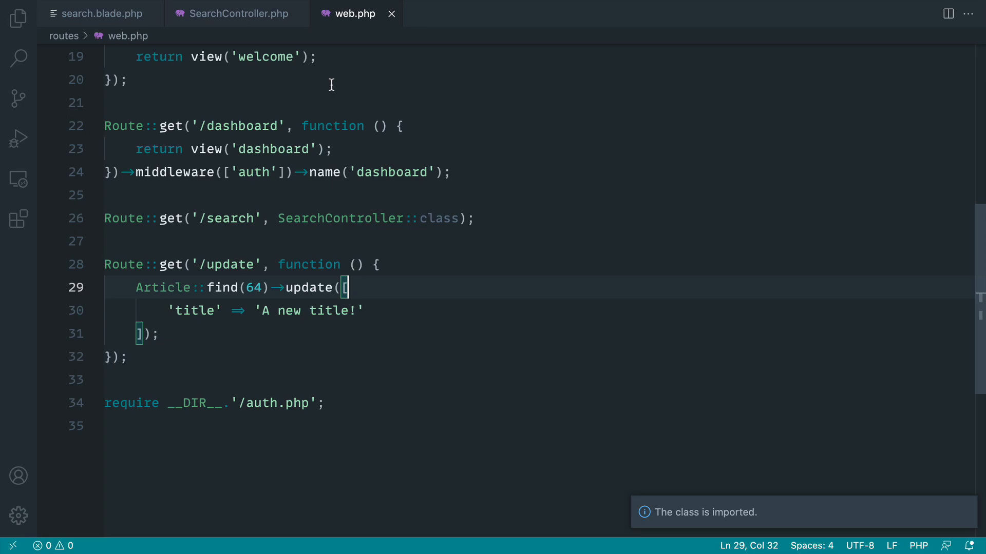
pyautogui.click(452, 14)
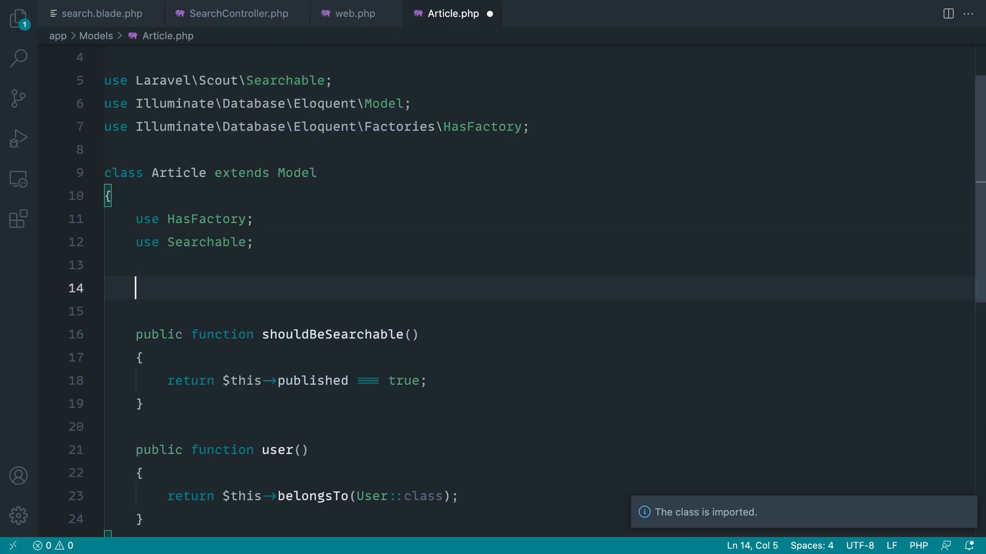
pyautogui.write('protected $guar')
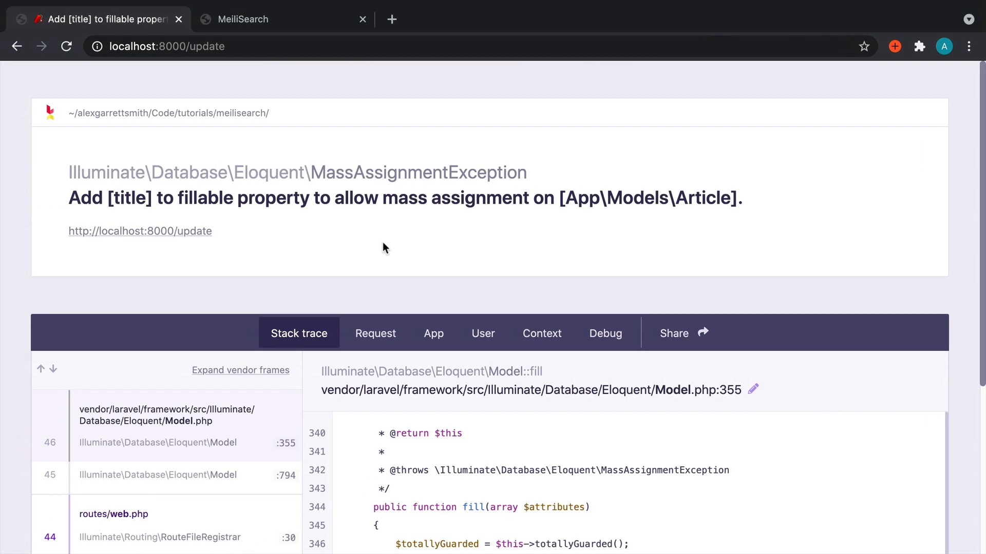
# - Check article 64 in the MeiliSearch dashboard for the new title
pyautogui.click(283, 19)
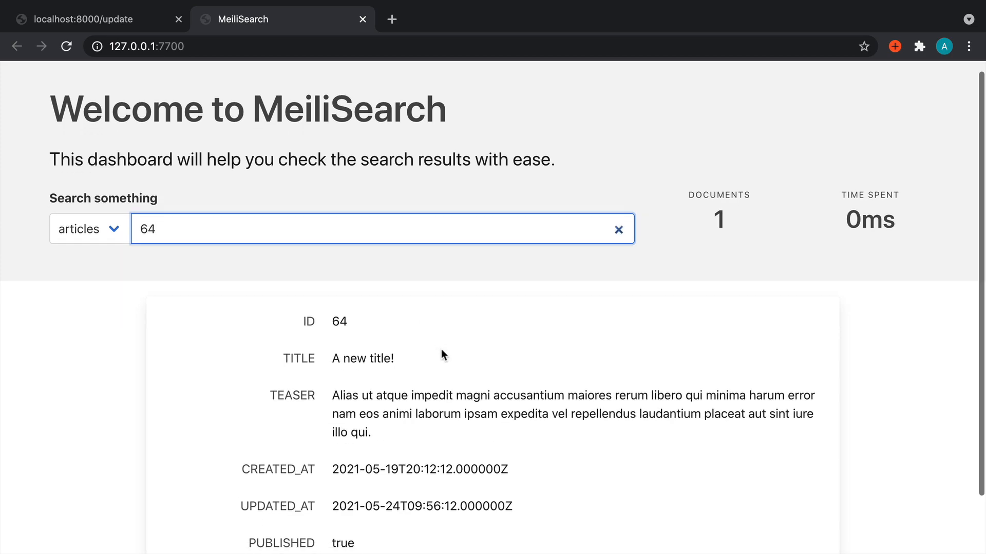
pyautogui.scroll(-3)
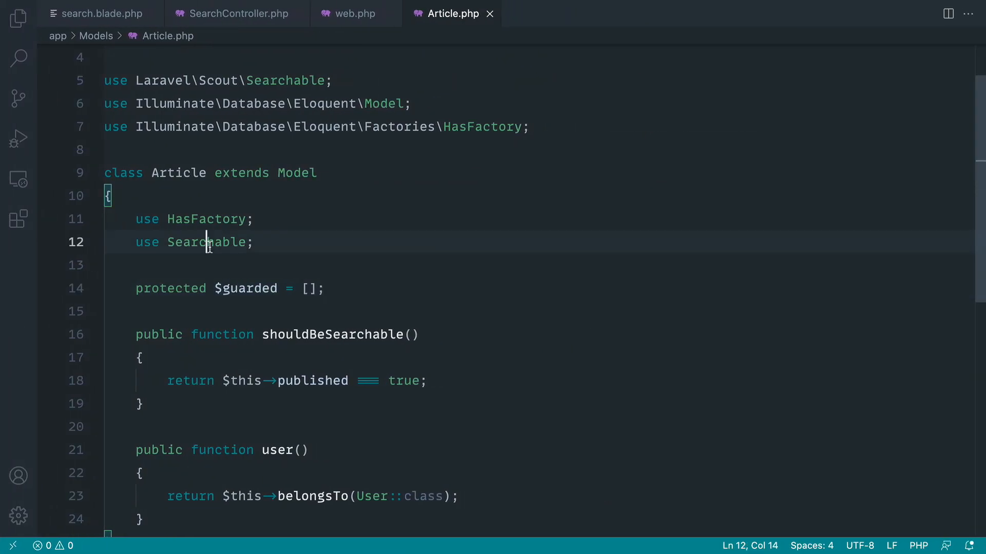
# - Open Scout's Searchable.php trait and locate bootSearchable registering the model observer
pyautogui.doubleClick(205, 242)
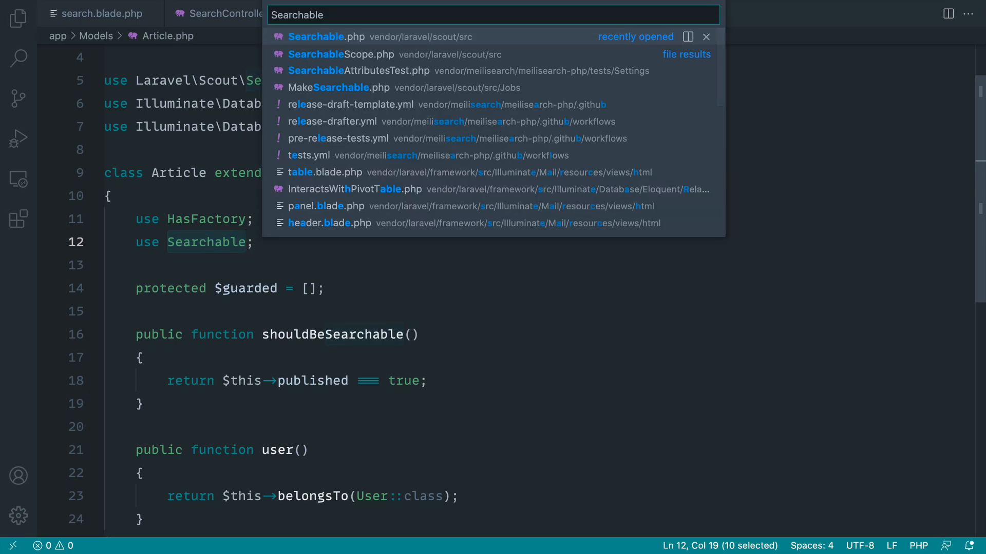
pyautogui.click(316, 37)
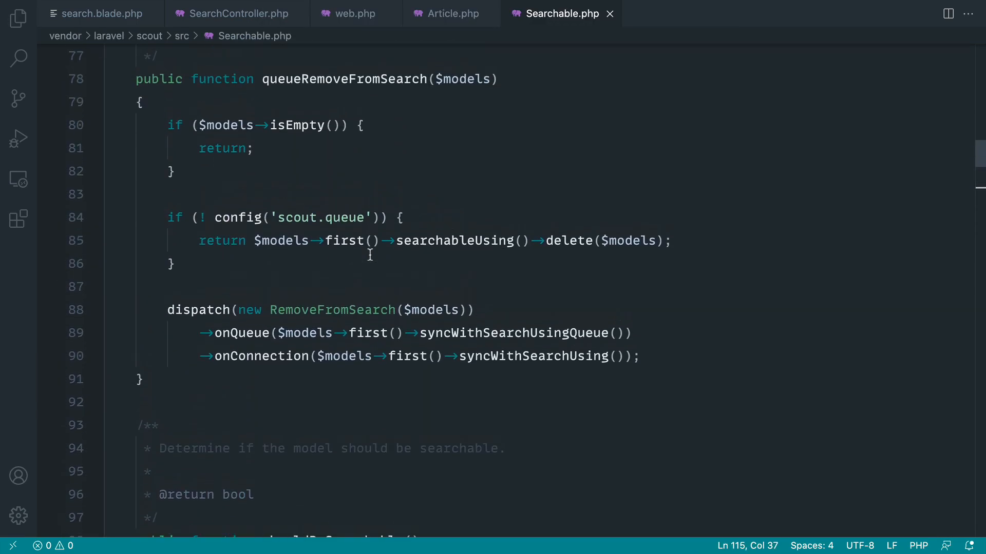
pyautogui.scroll(3)
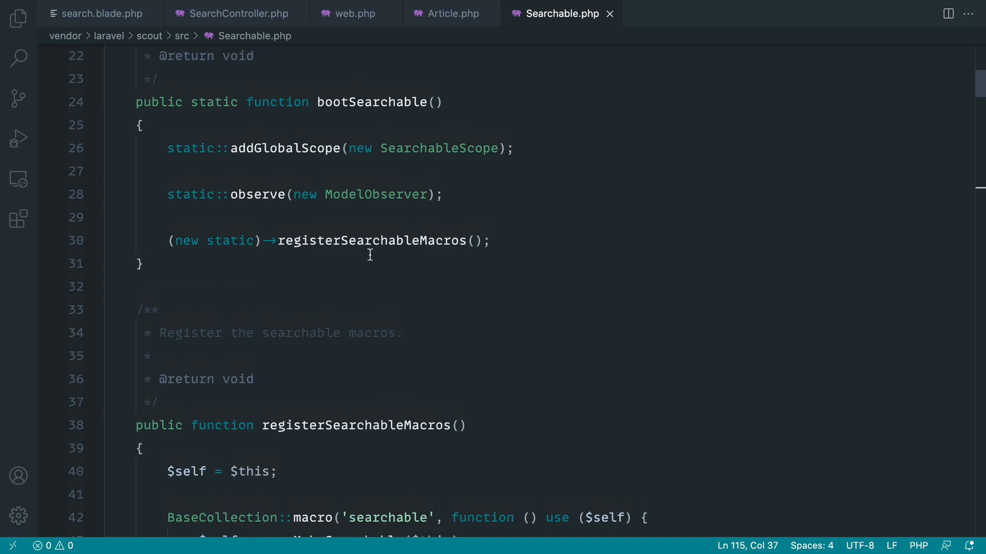
pyautogui.scroll(3)
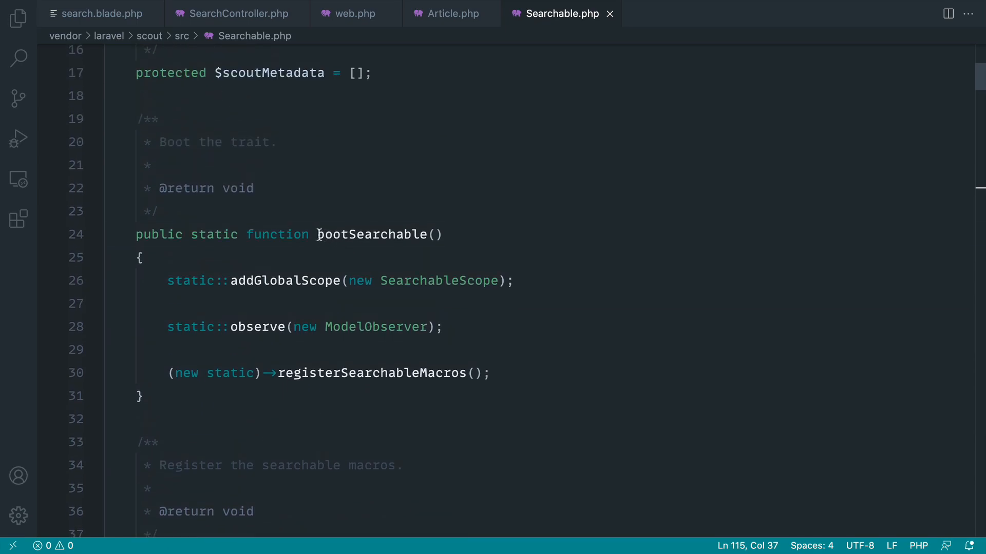
pyautogui.click(450, 234)
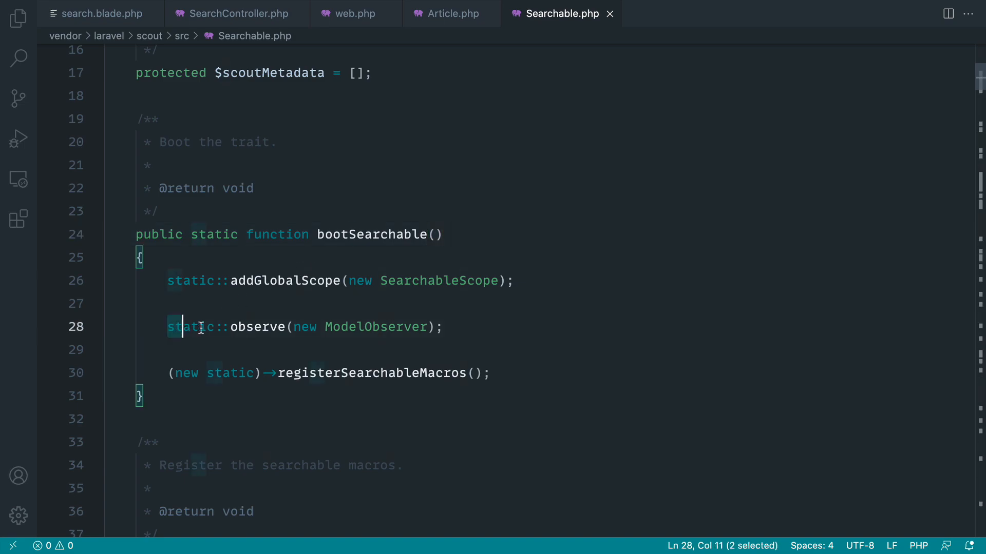
pyautogui.click(405, 327)
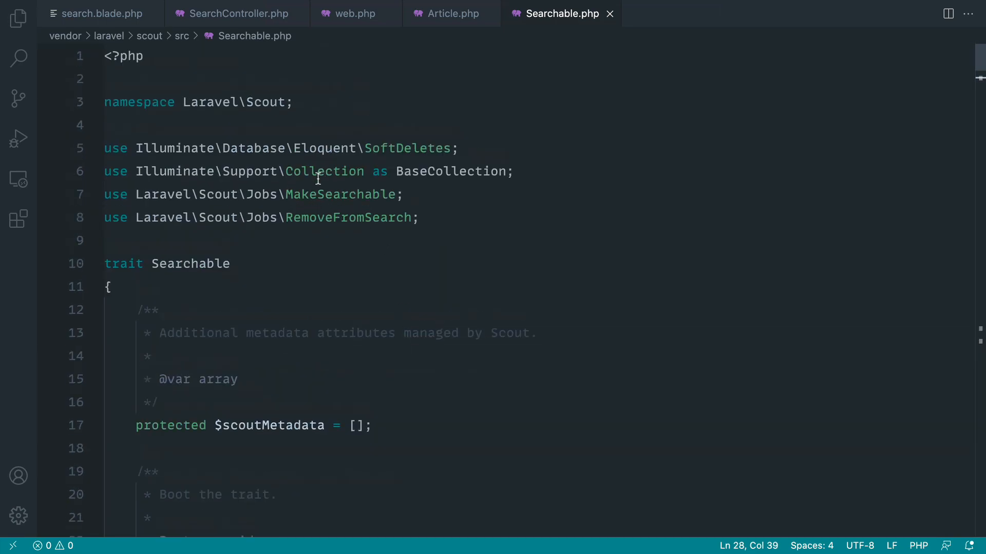
# - Jump from the ModelObserver class name to its definition file
pyautogui.doubleClick(376, 252)
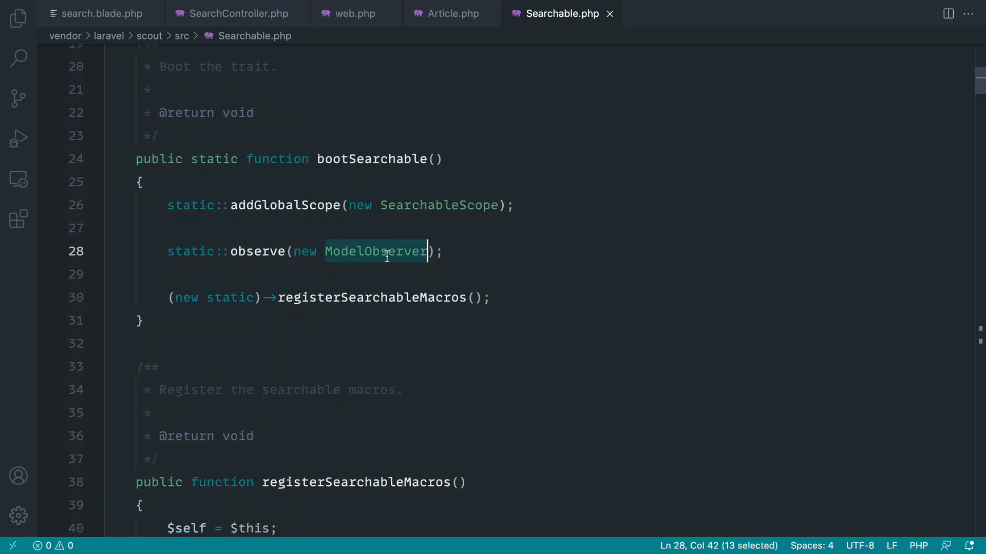
pyautogui.click(376, 251)
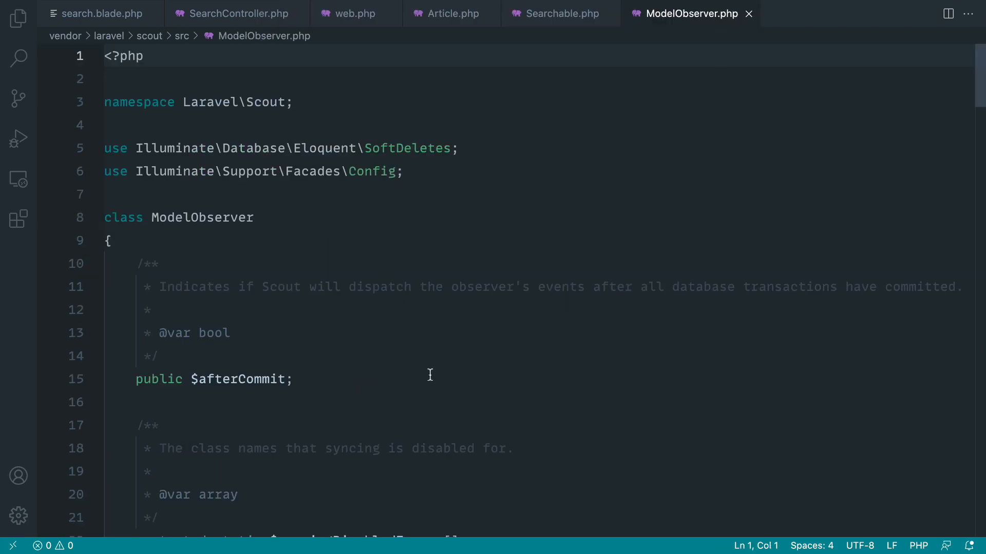
# - Scroll ModelObserver.php to saved() and its call that makes the model searchable
pyautogui.scroll(-3)
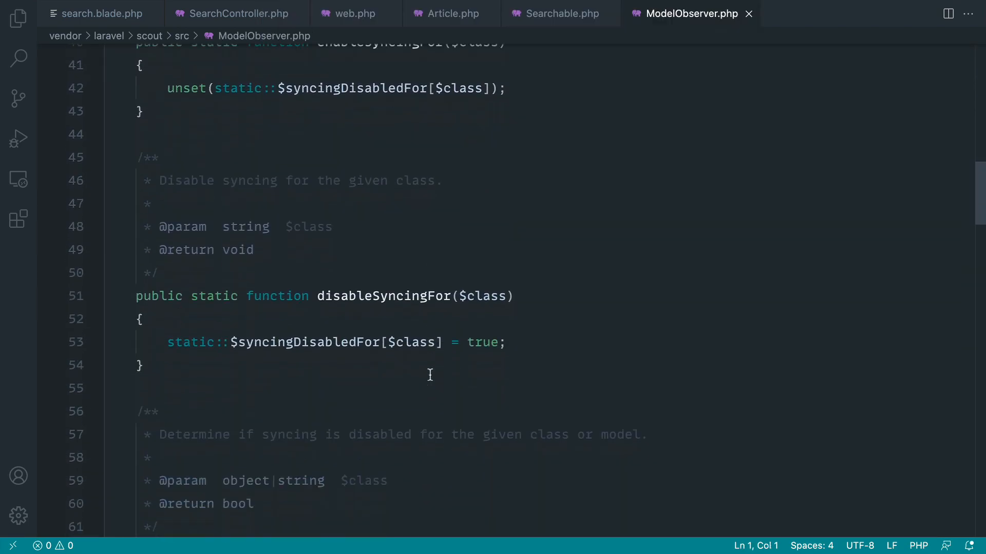
pyautogui.scroll(-3)
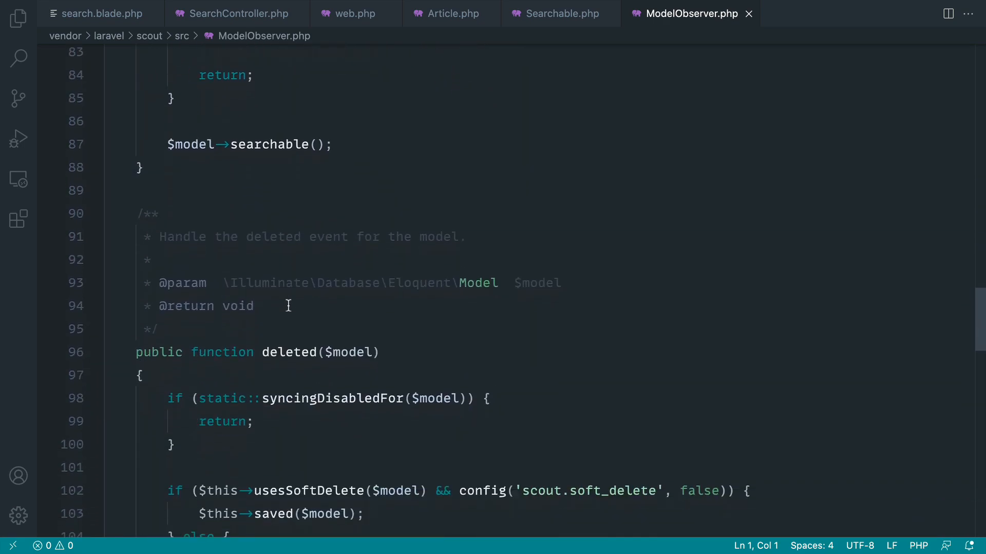
pyautogui.scroll(-3)
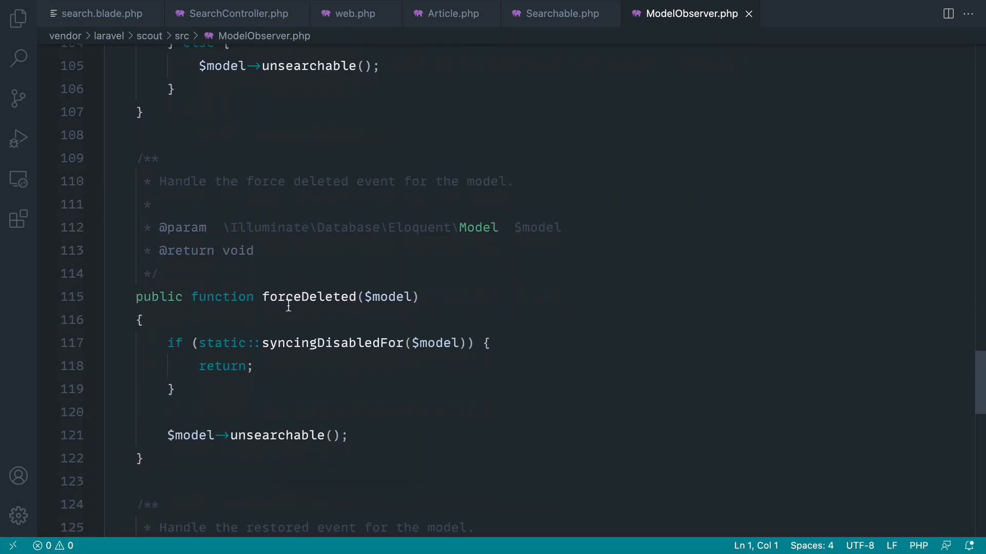
pyautogui.scroll(-3)
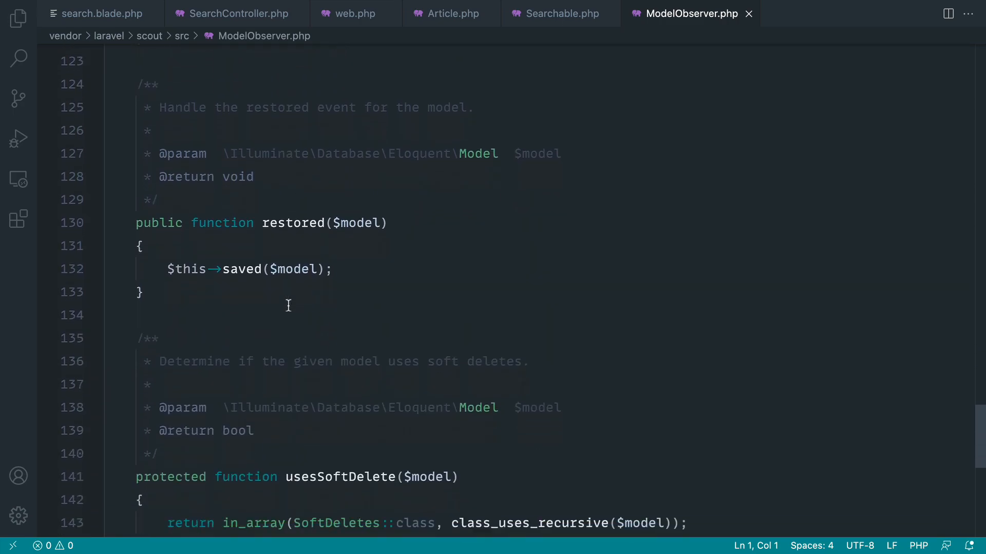
pyautogui.scroll(3)
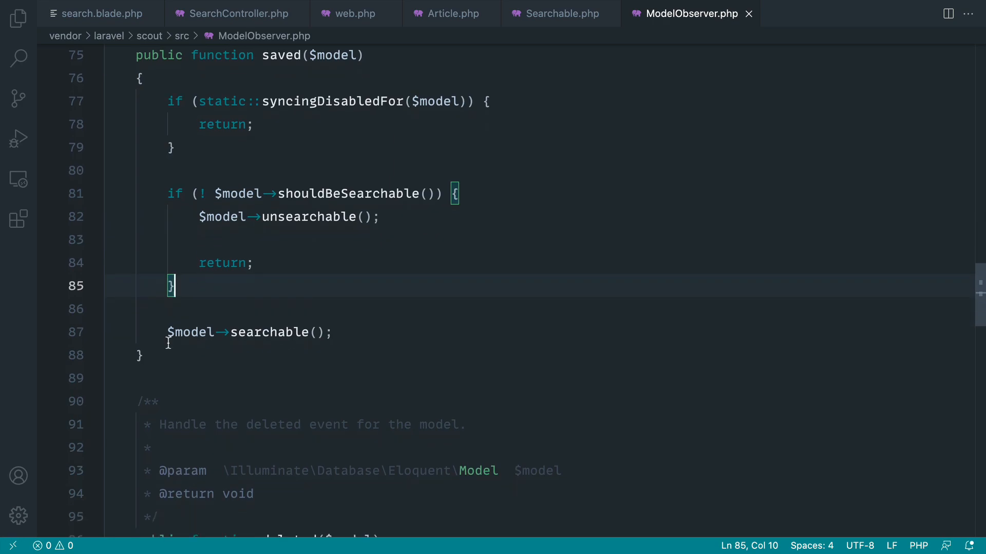
pyautogui.click(332, 331)
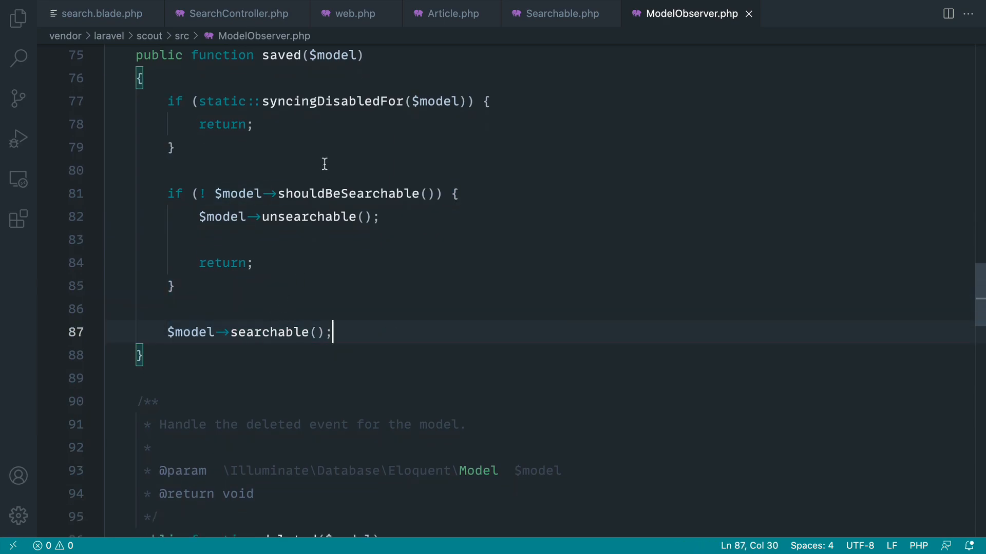
# - Back in Searchable.php, find 'function search' to land on the static search method
pyautogui.click(559, 13)
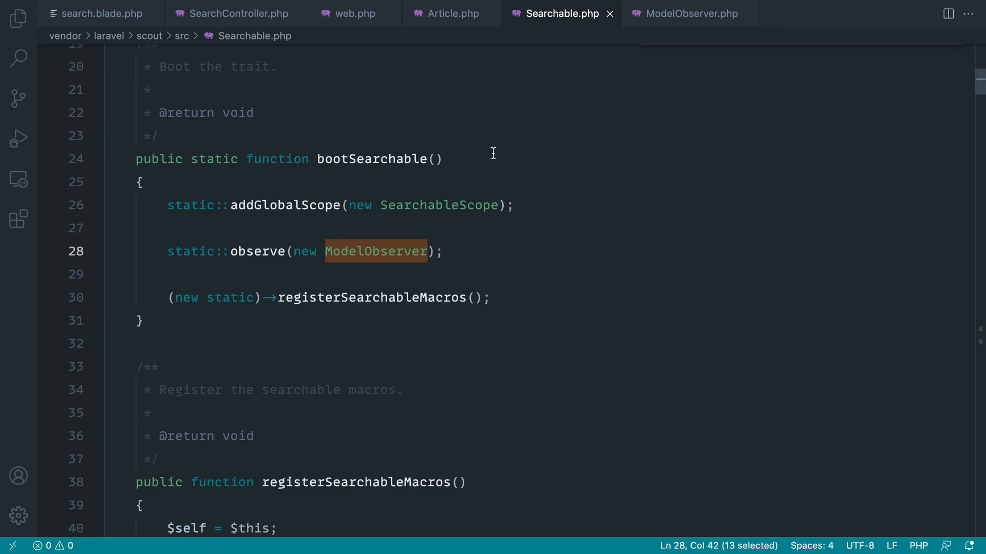
pyautogui.write('function search')
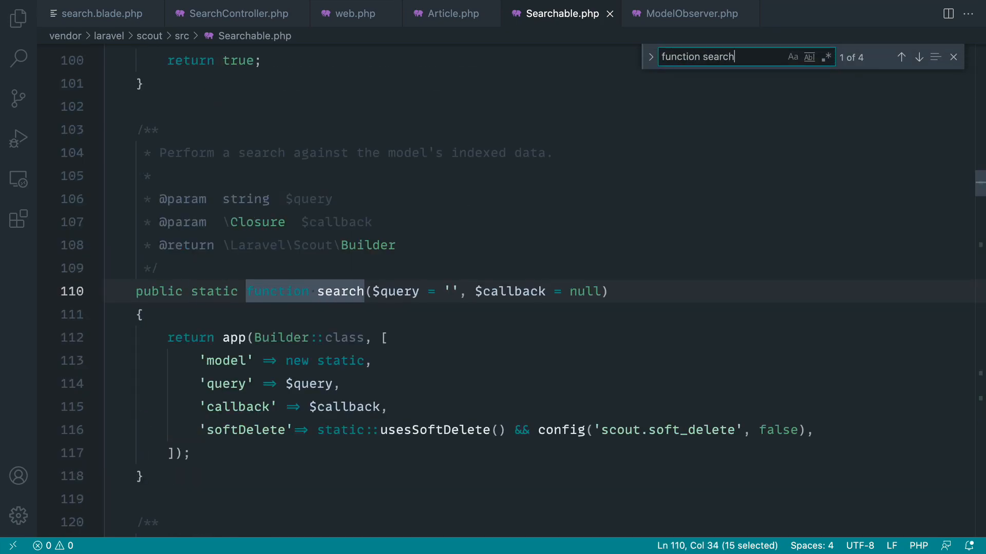